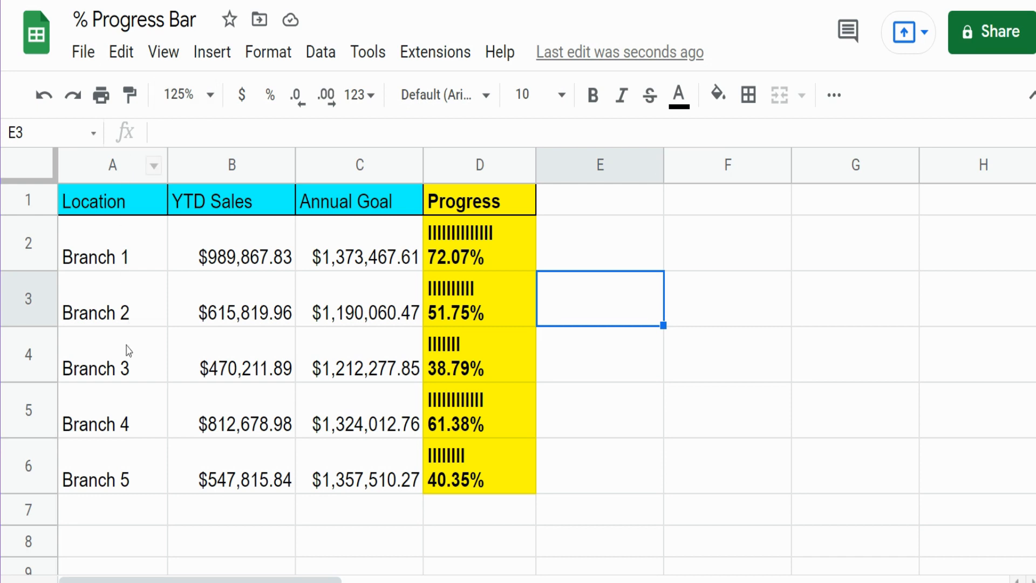
mouse_move(135, 483)
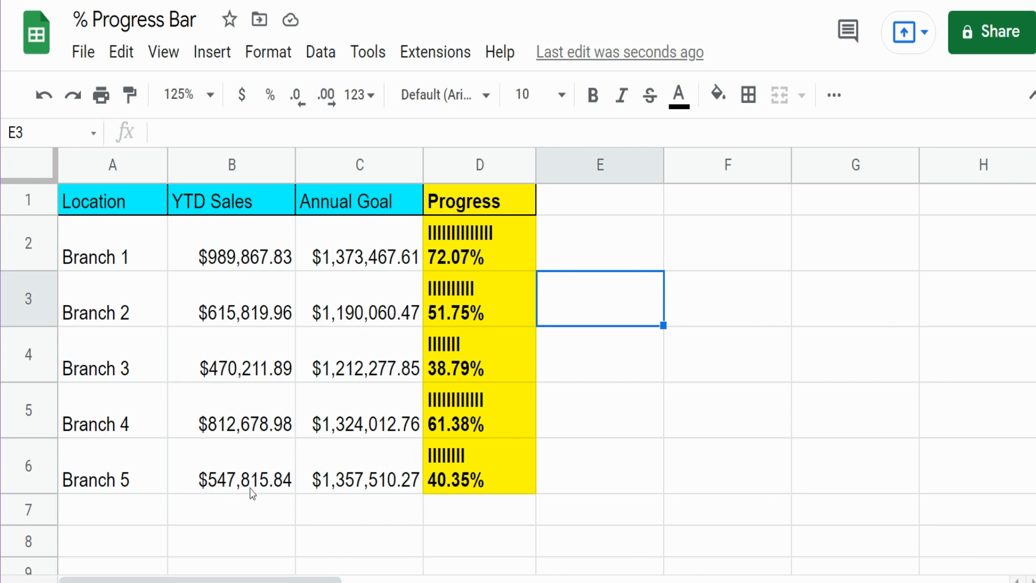
mouse_move(365, 208)
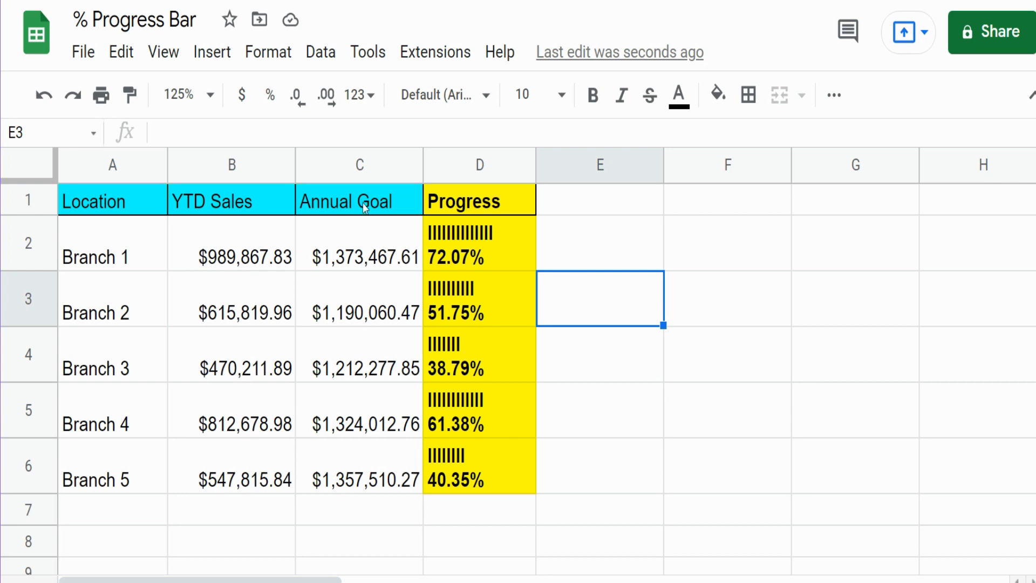
mouse_move(364, 192)
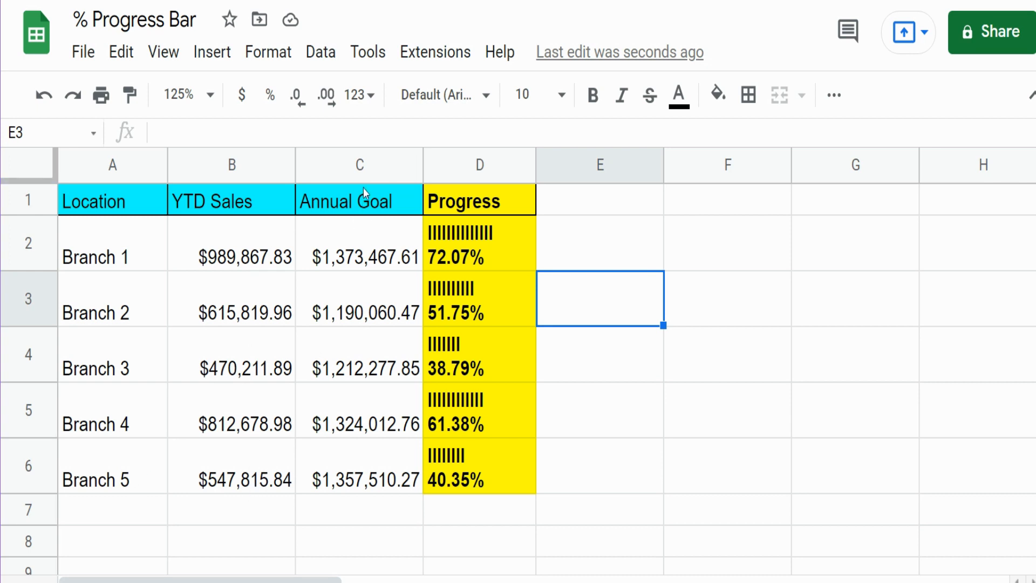
mouse_move(364, 421)
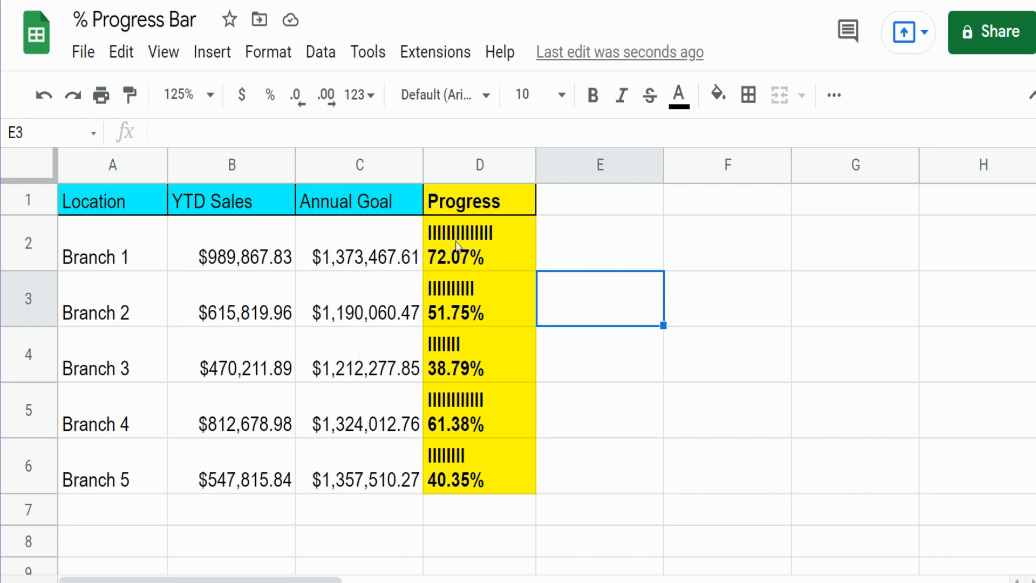
Step: Switch to the '% Progress Bar' sheet with the empty Progress column for Branches 1–5
left_click(479, 243)
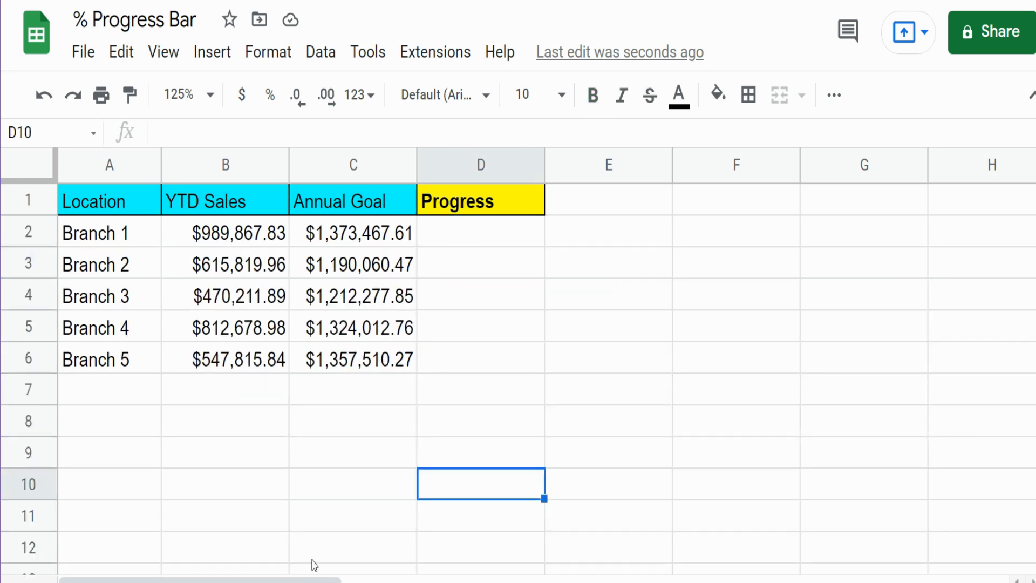
Step: Enter =REPT(CHAR(406),7) in D2 to display seven bar marks
left_click(481, 232)
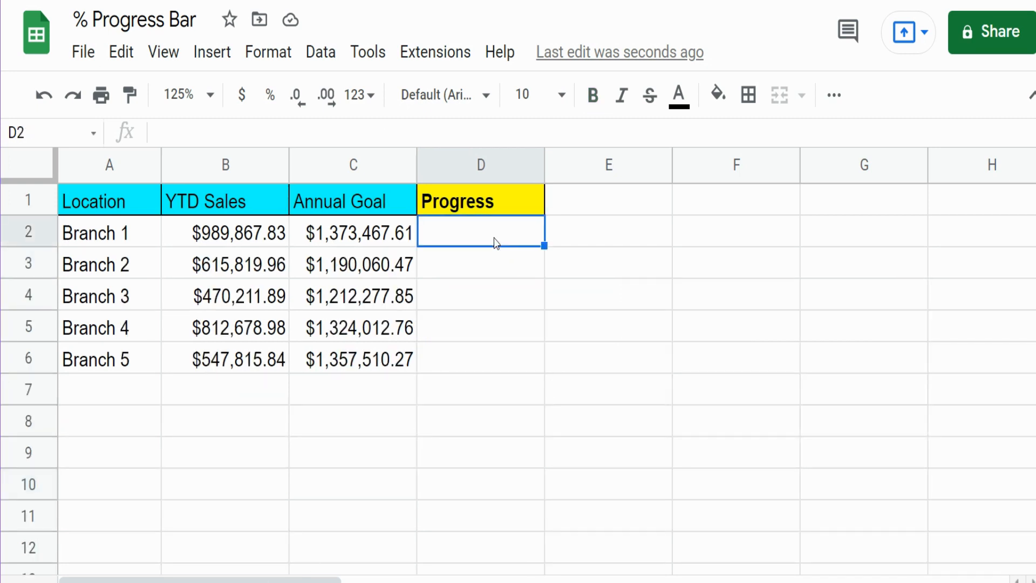
type("=REPT(")
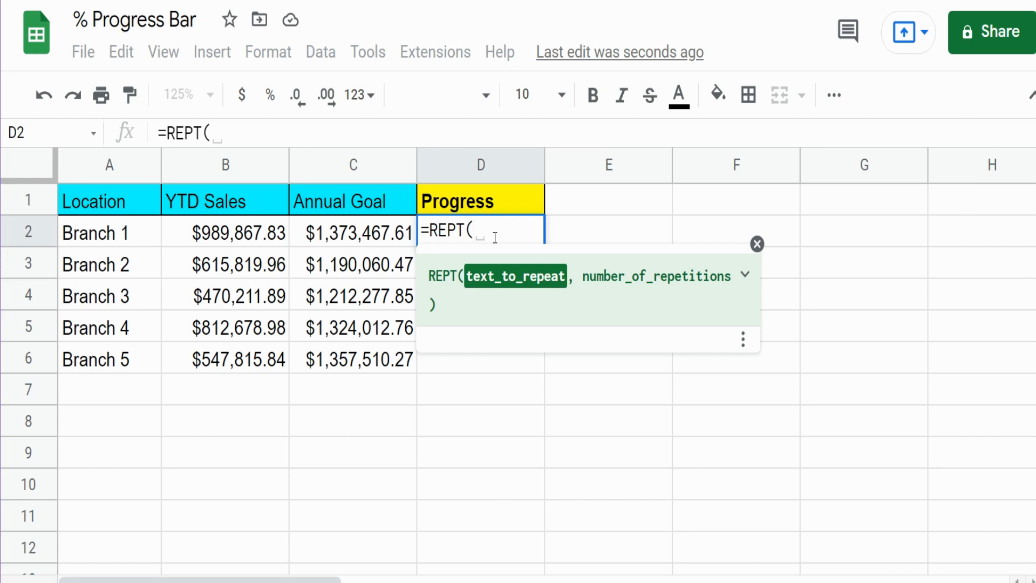
type("Char")
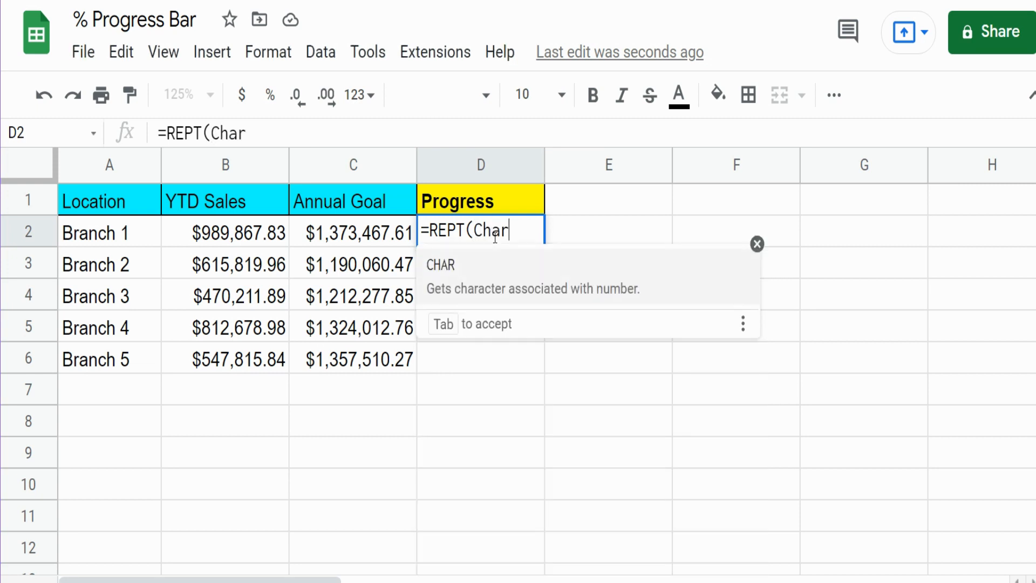
type("(")
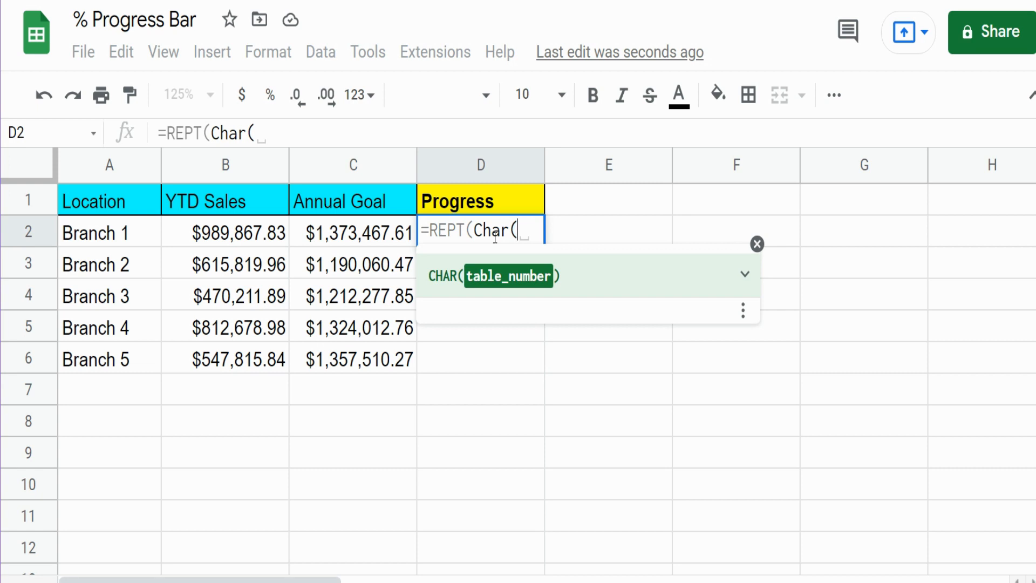
type("406)")
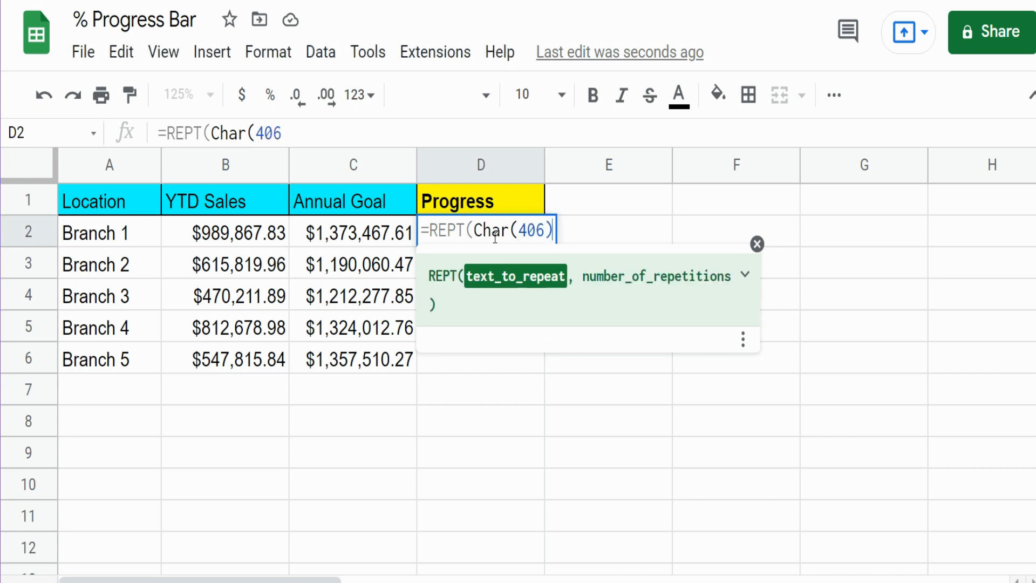
type(",")
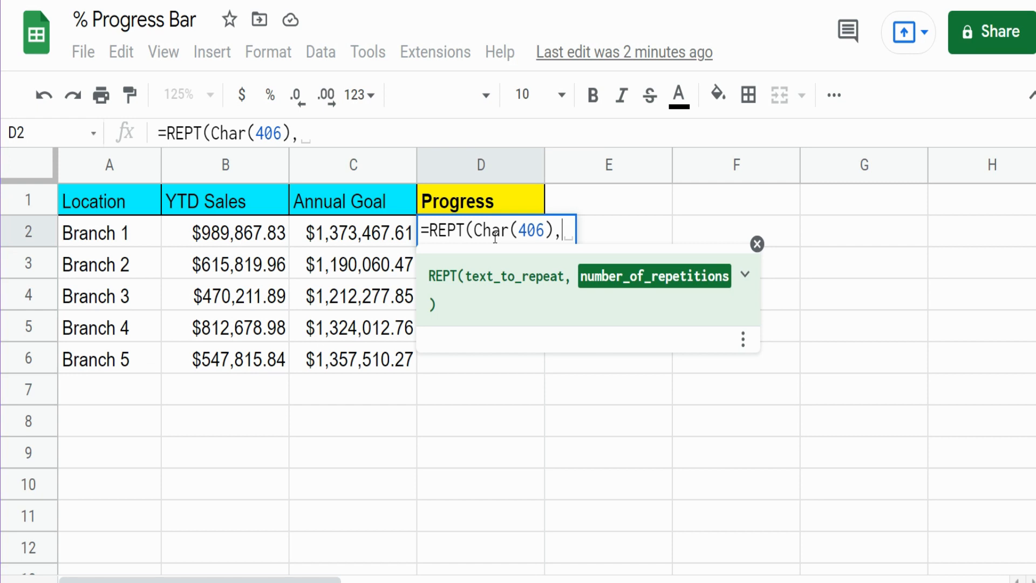
type("7)")
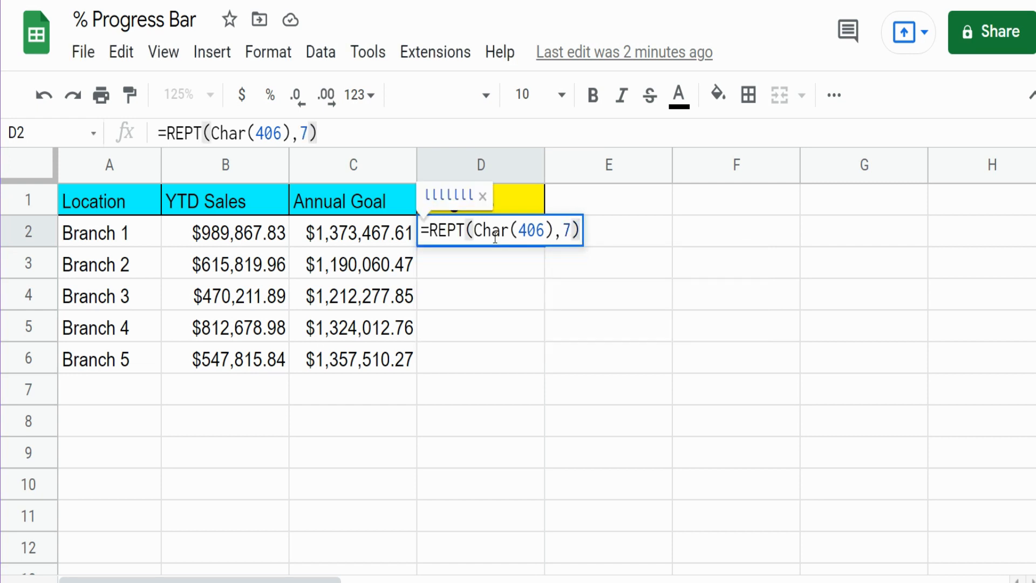
key("enter")
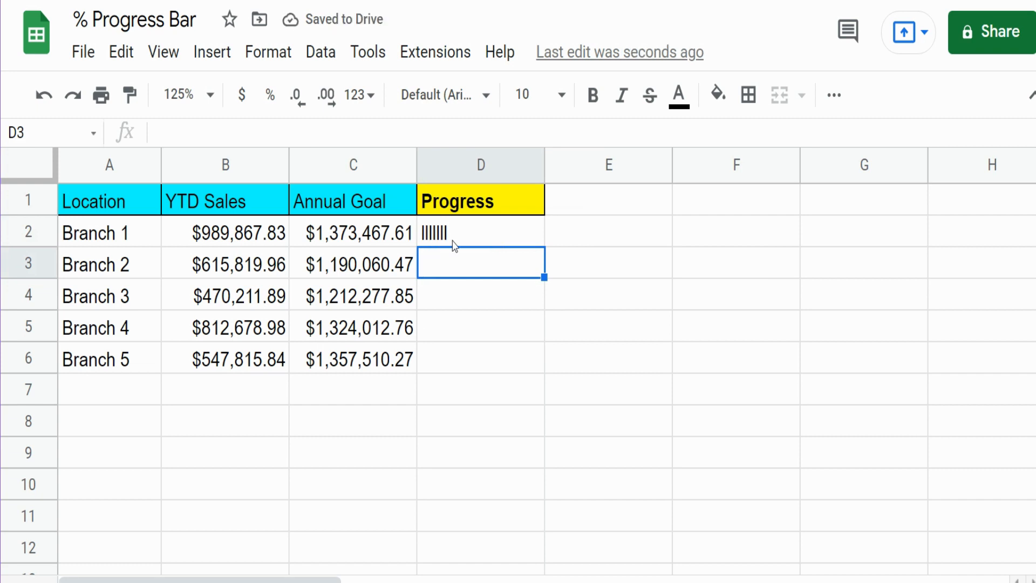
Step: Replace the fixed repeat count 7 in D2's REPT formula with B2/C2
left_click(481, 233)
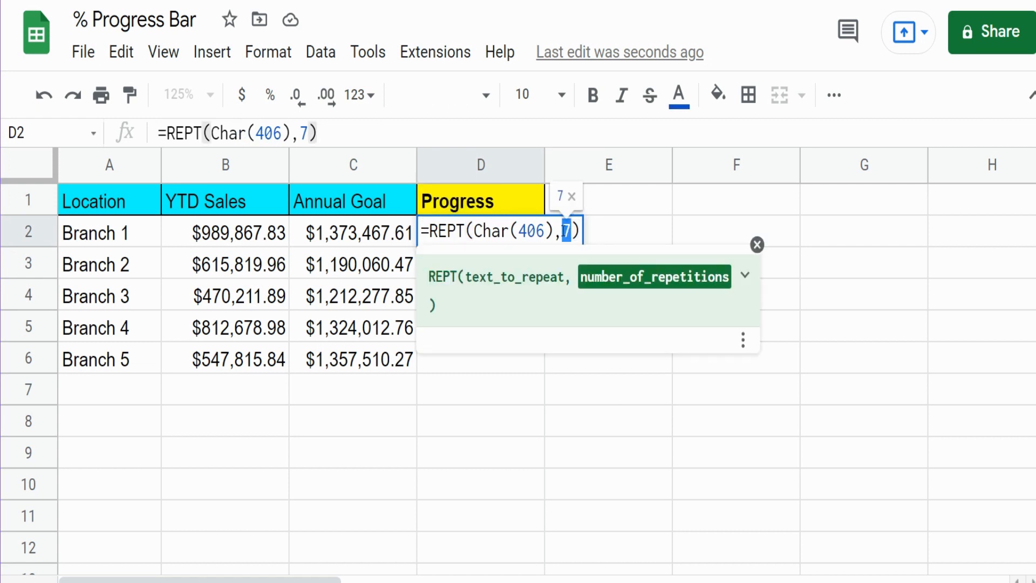
mouse_move(227, 253)
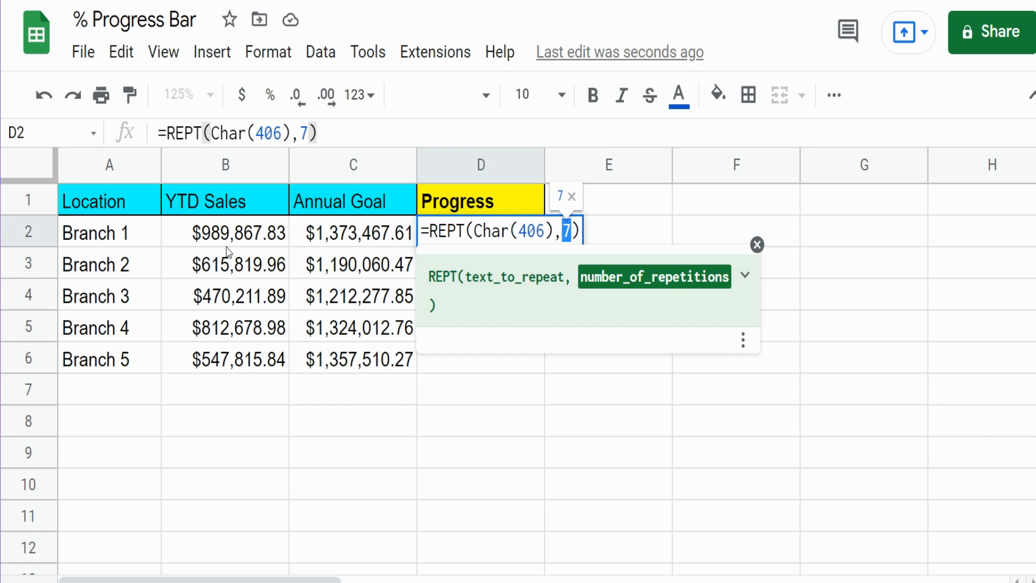
mouse_move(349, 235)
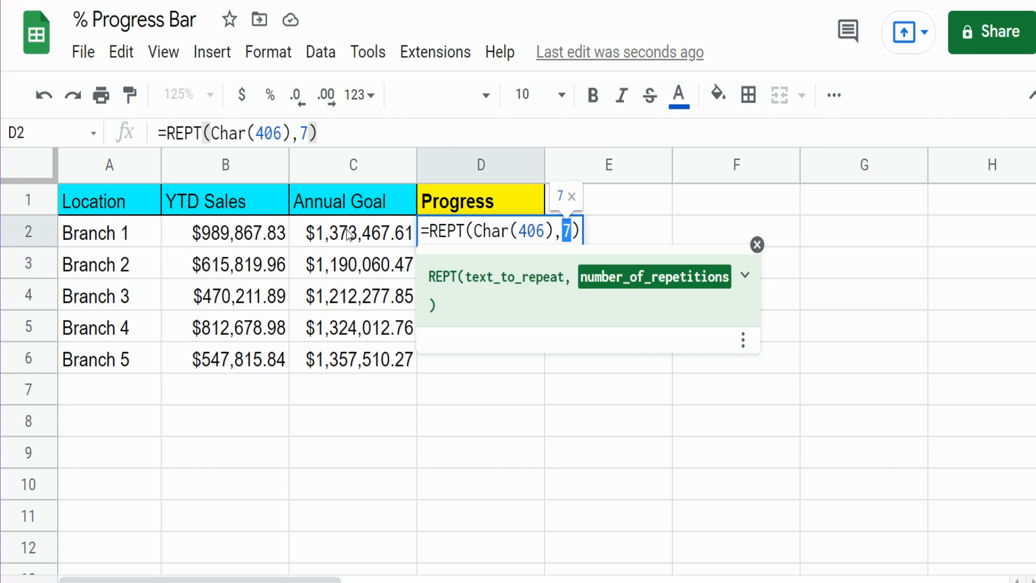
type("b")
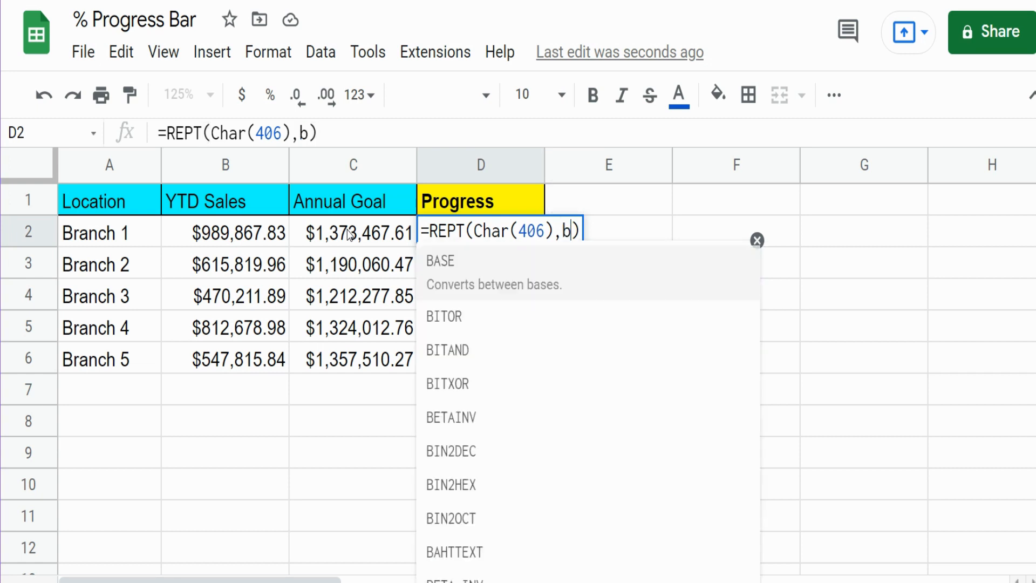
type("2/")
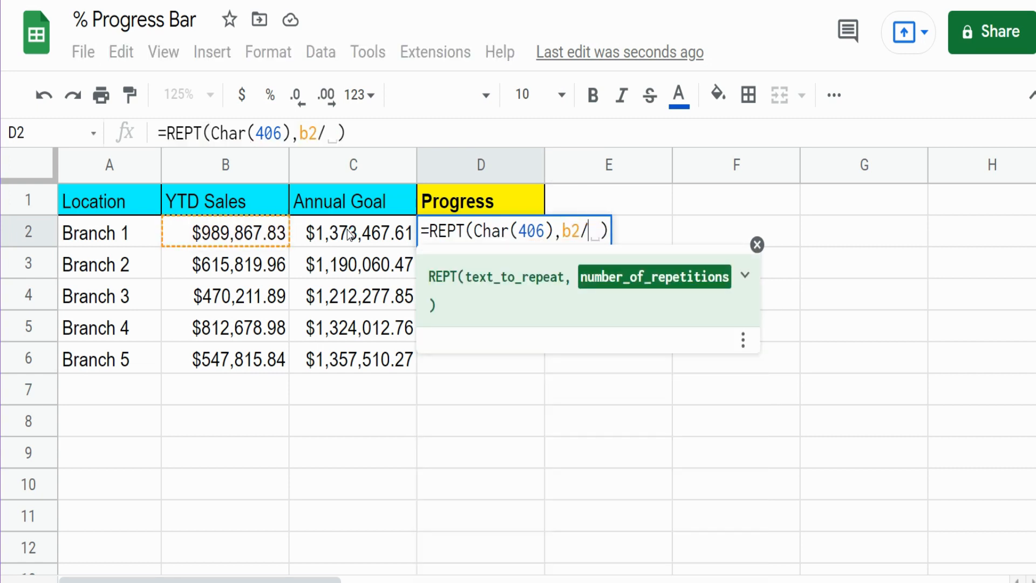
type("c2")
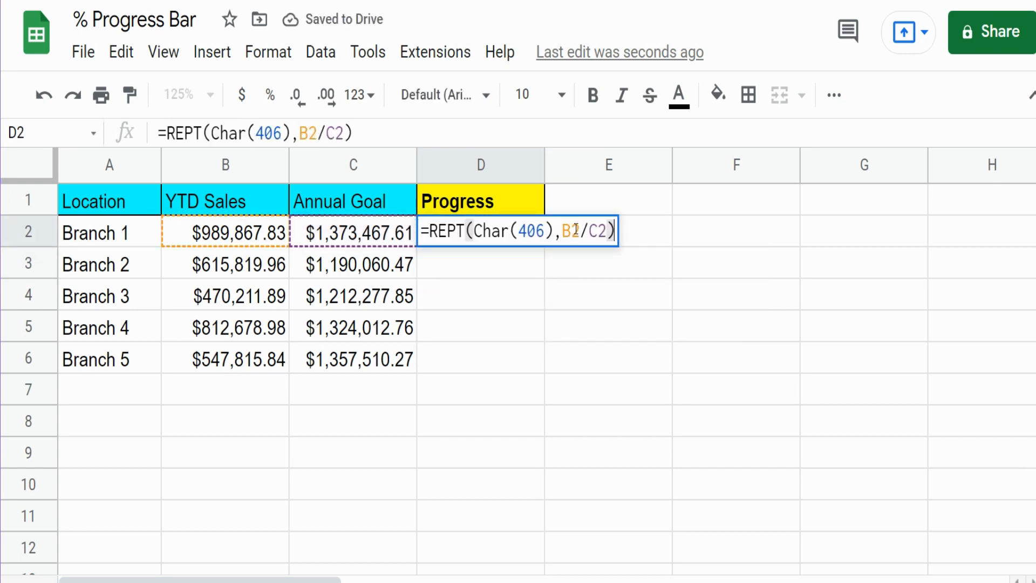
left_click_drag(562, 231, 608, 232)
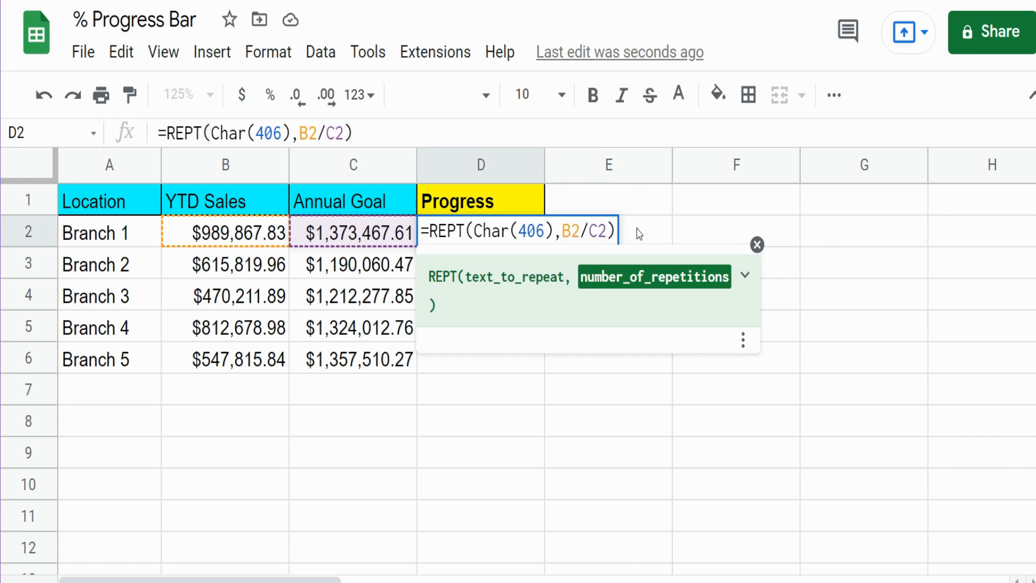
Step: Change D2's repeat count to B2/C2*100/5 for a shorter bar, then reopen the formula
type("*100")
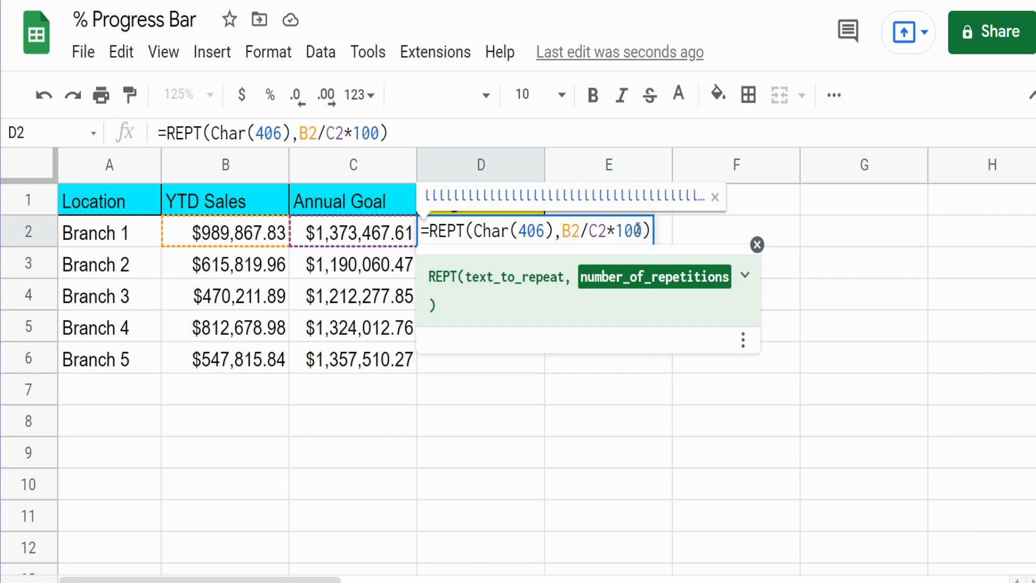
key("enter")
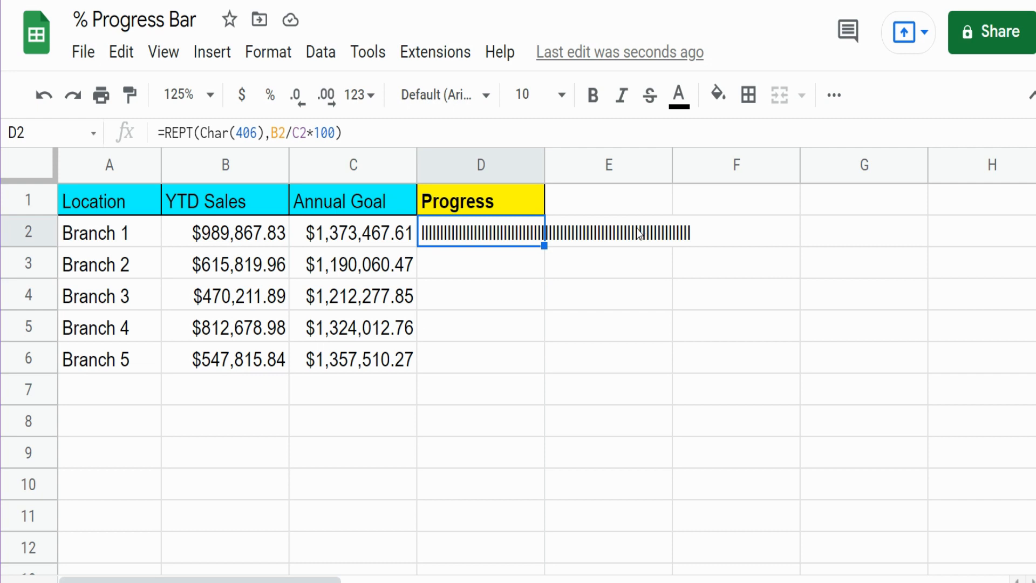
double_click(480, 233)
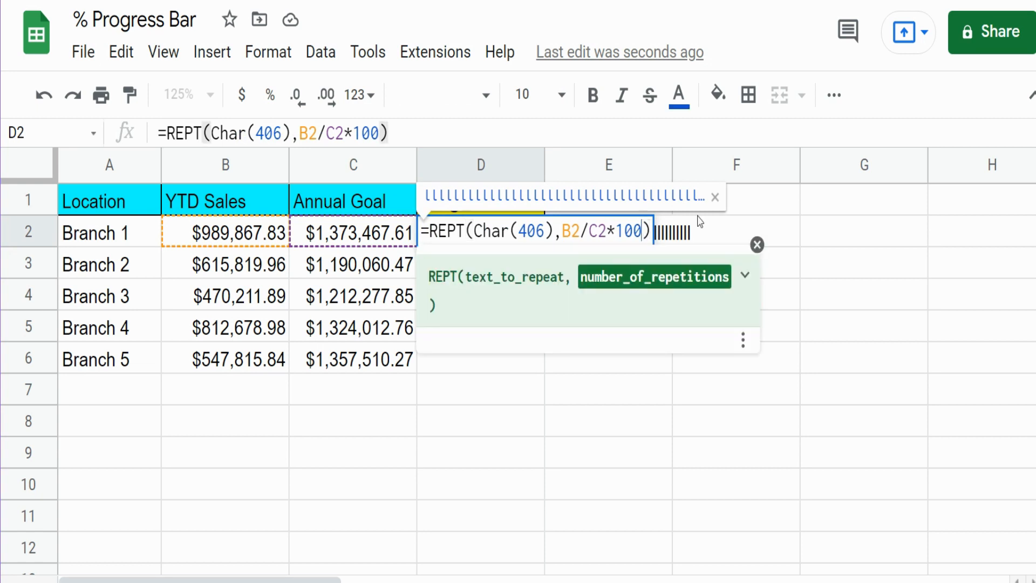
type("/")
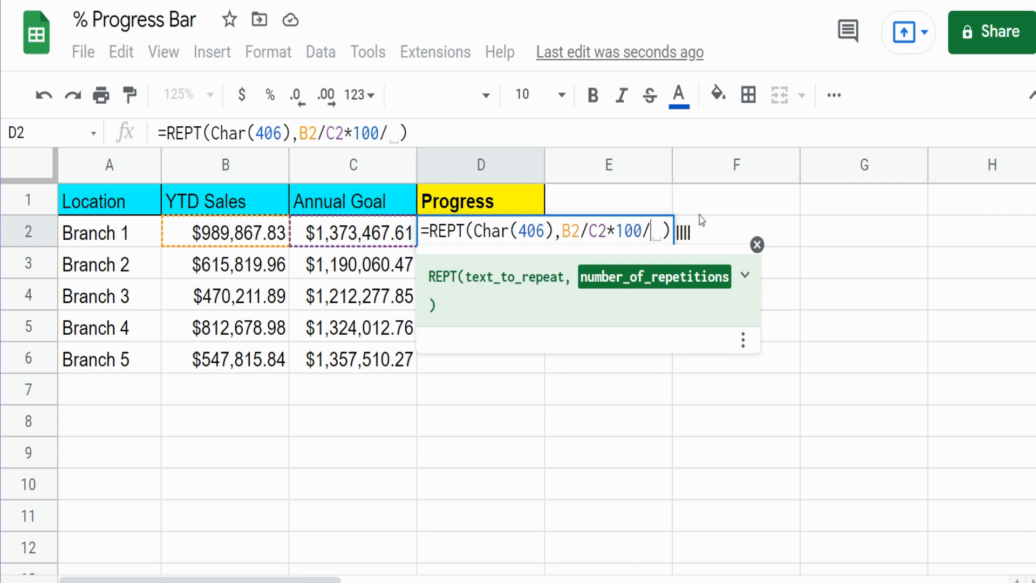
key("Enter")
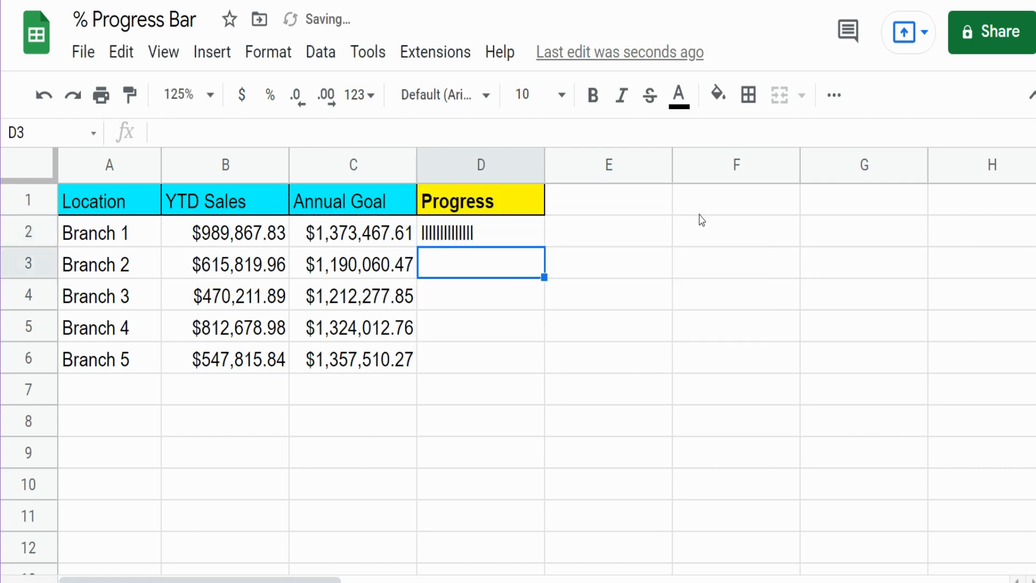
left_click(480, 233)
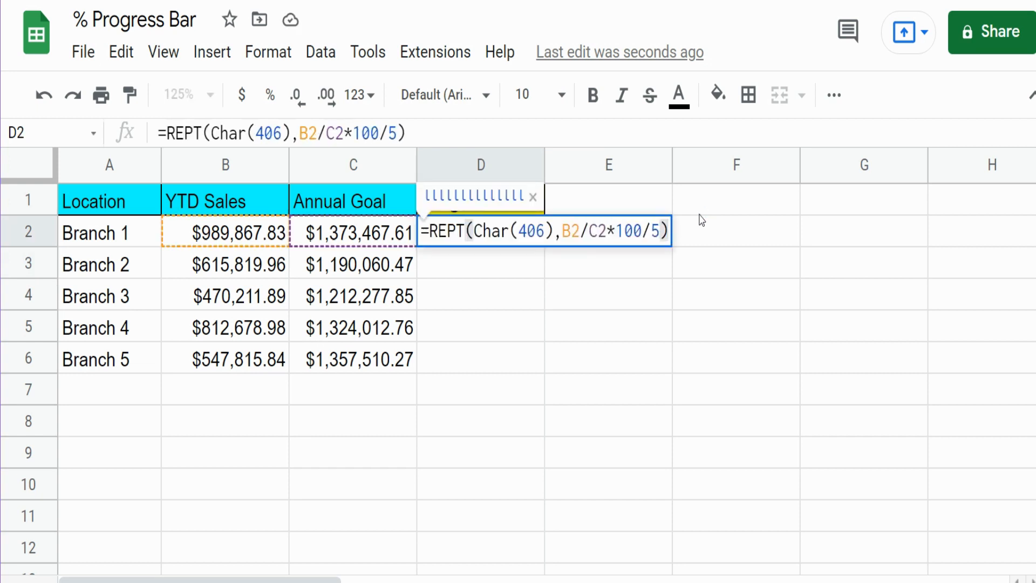
mouse_move(725, 216)
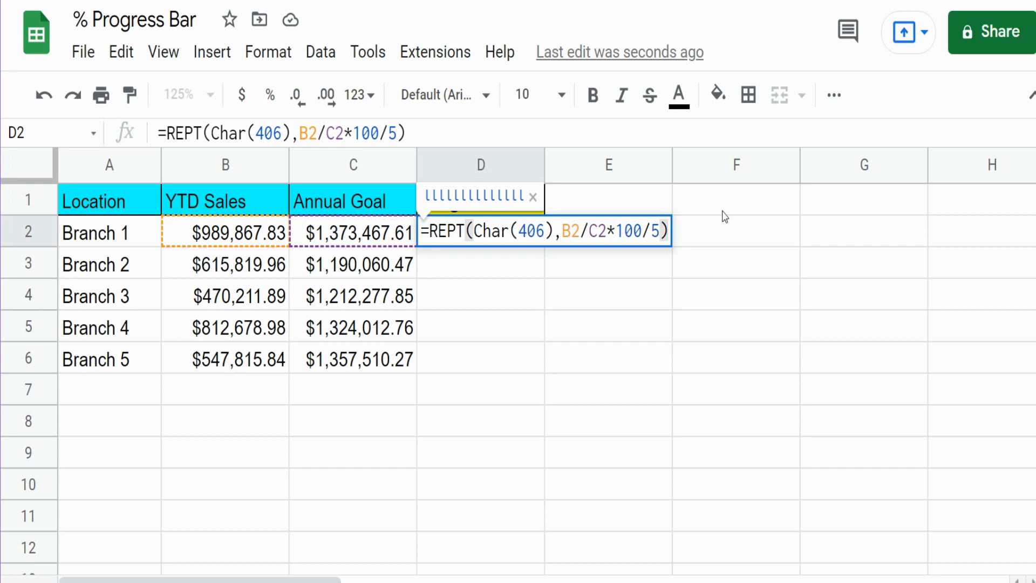
Step: Append &Char(10)& after the REPT bar in D2's formula to add a line break
type("&")
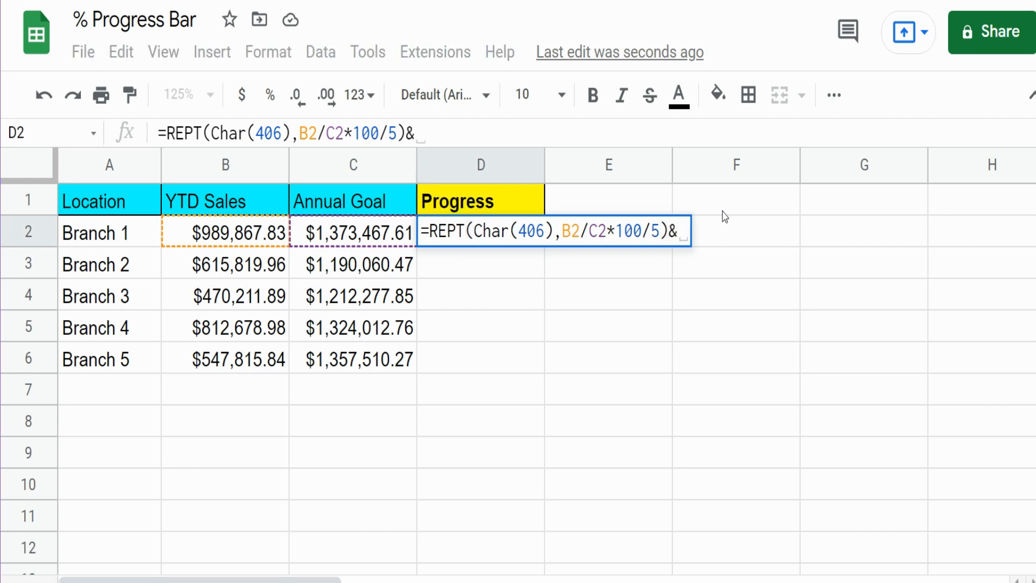
type("Cha")
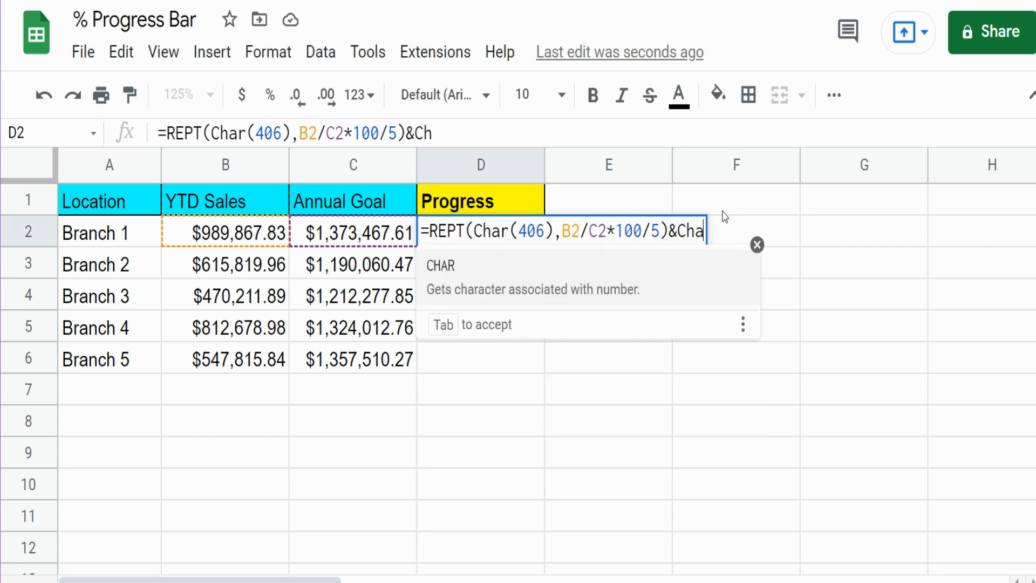
type("r(")
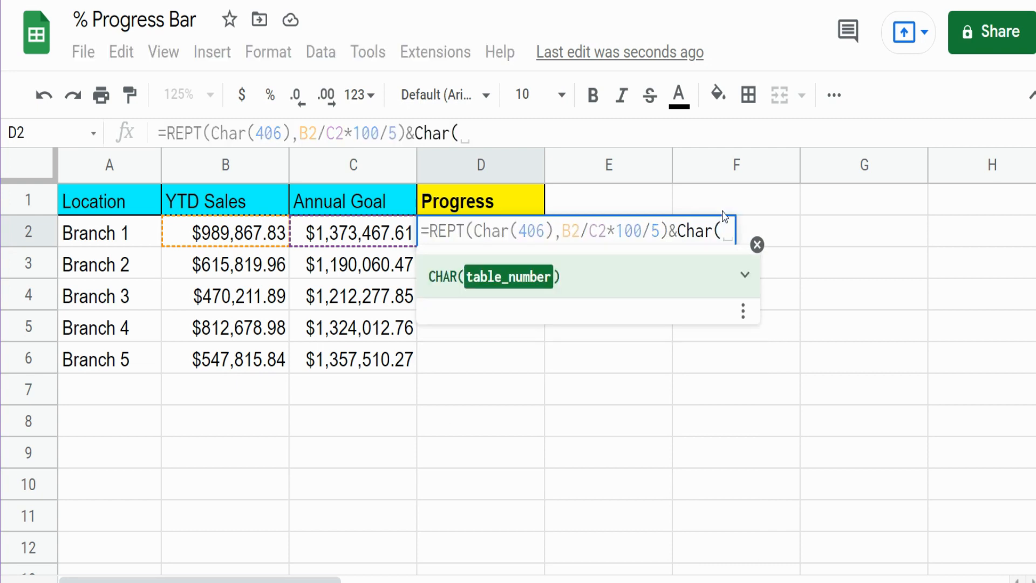
type("10")
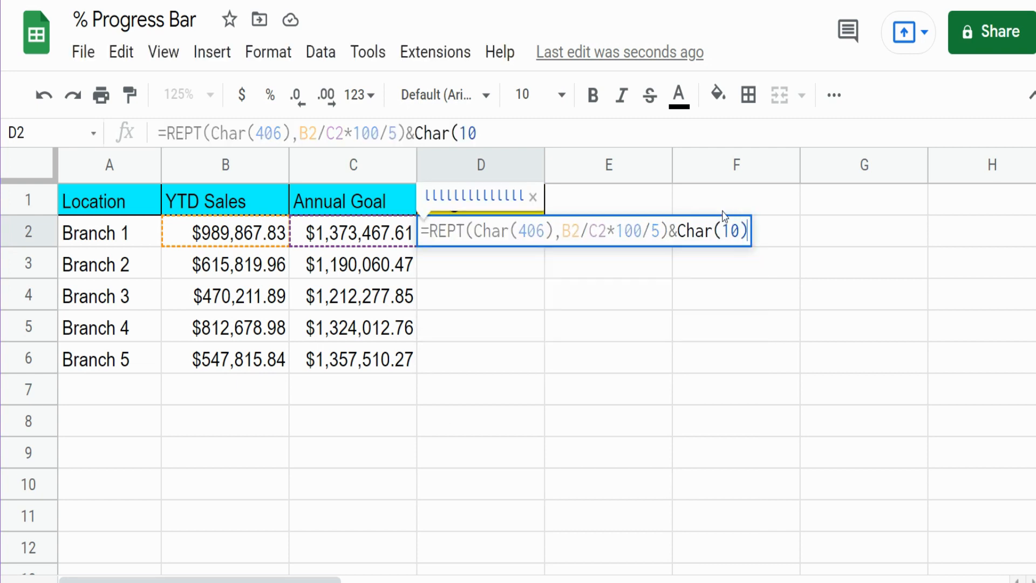
type(")")
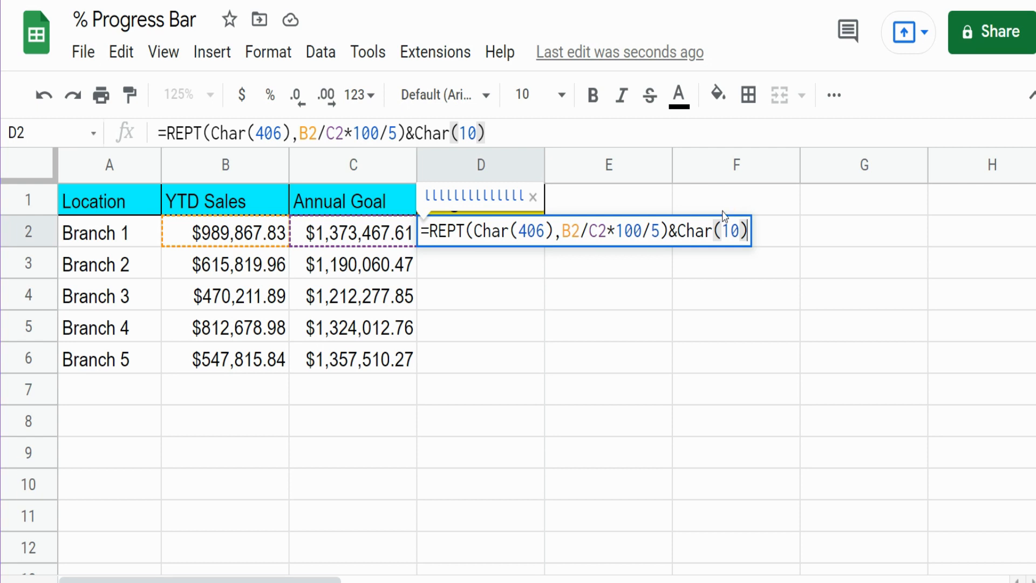
type("&")
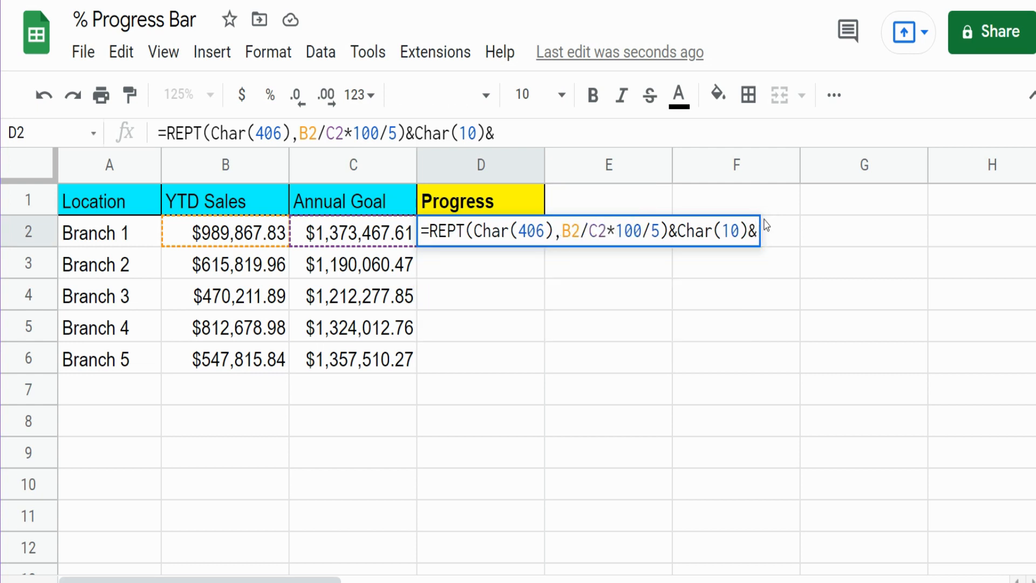
Step: Append Round(B2/C2*100,2)&"%" so D2 shows 72.07% beneath the bar
type("B2/C2*100")
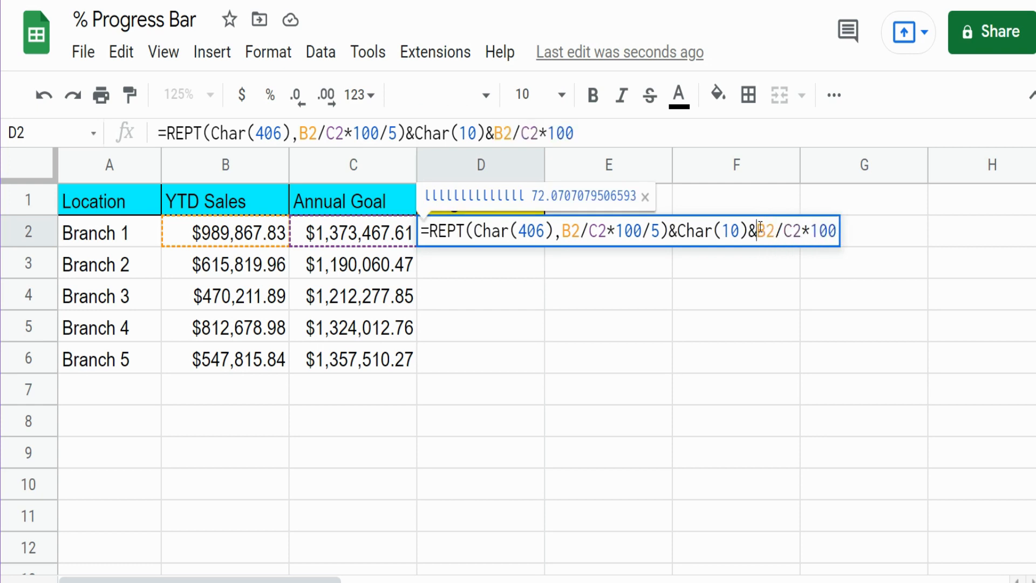
type("Round")
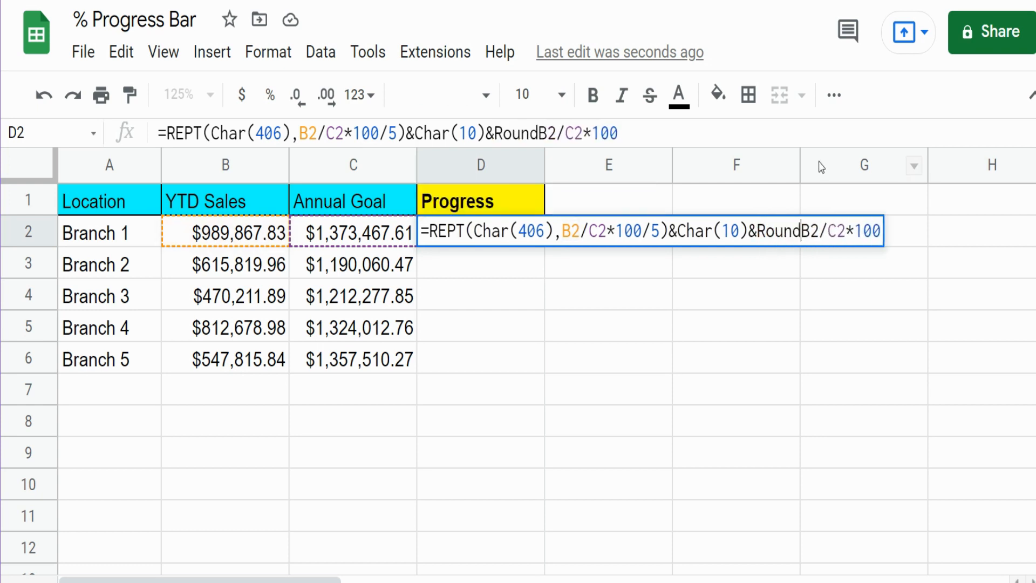
type("(")
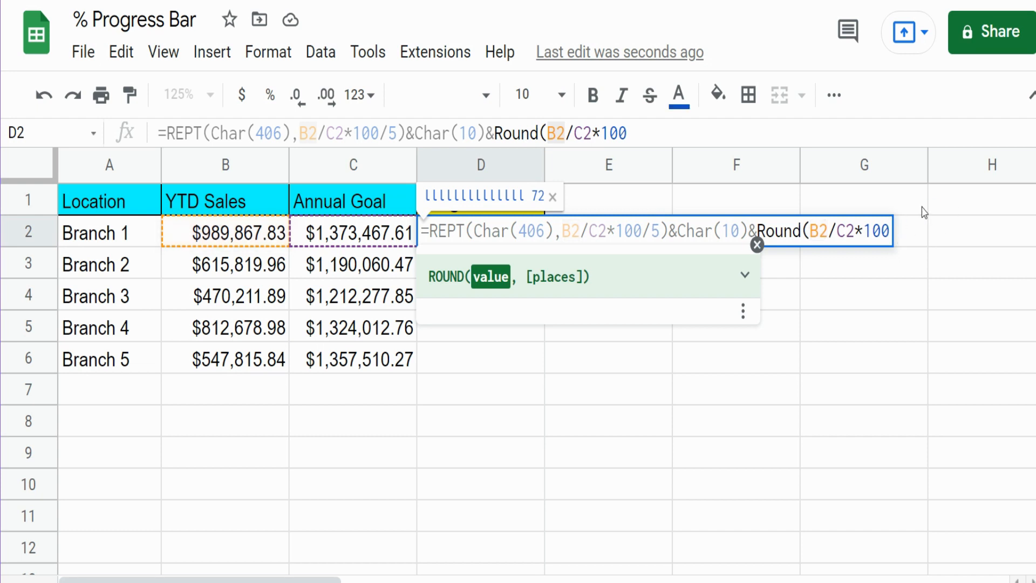
type(",")
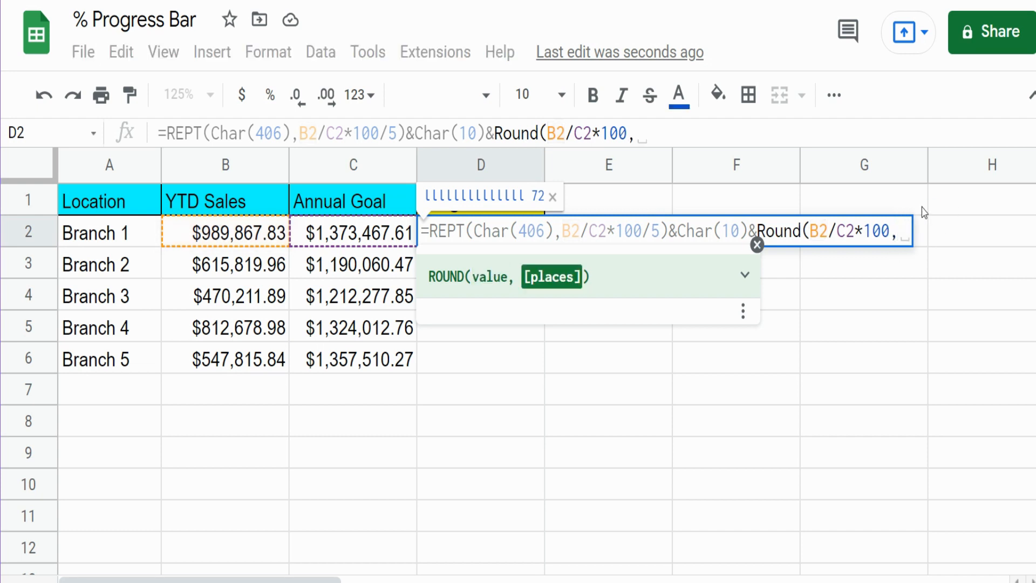
type("2)&")
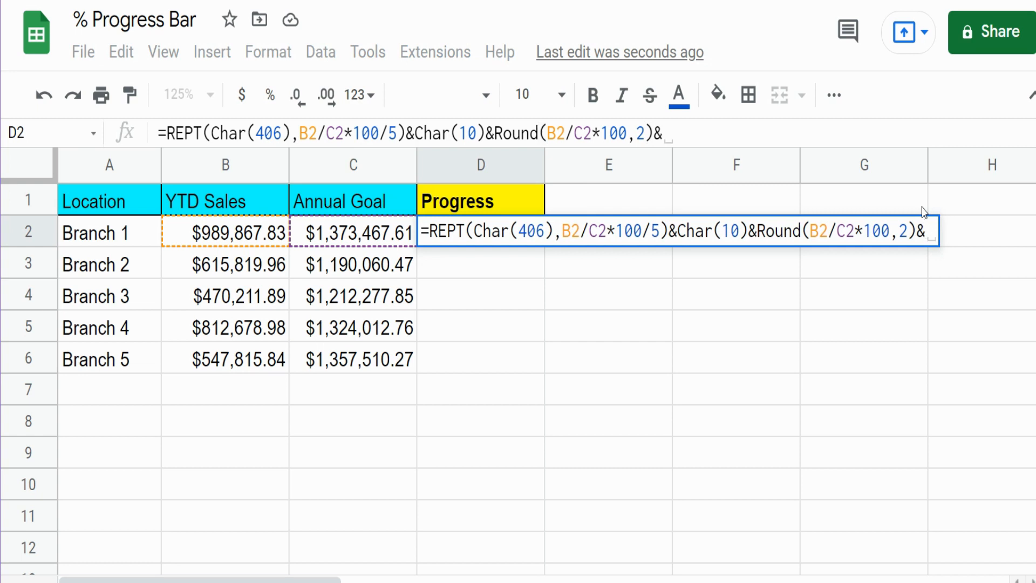
type("\"\"")
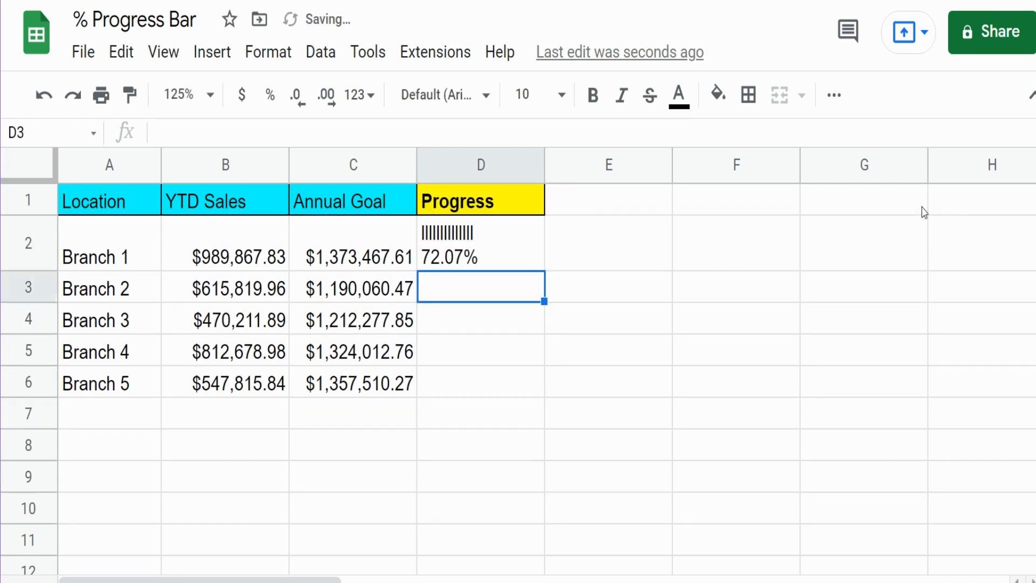
left_click(481, 244)
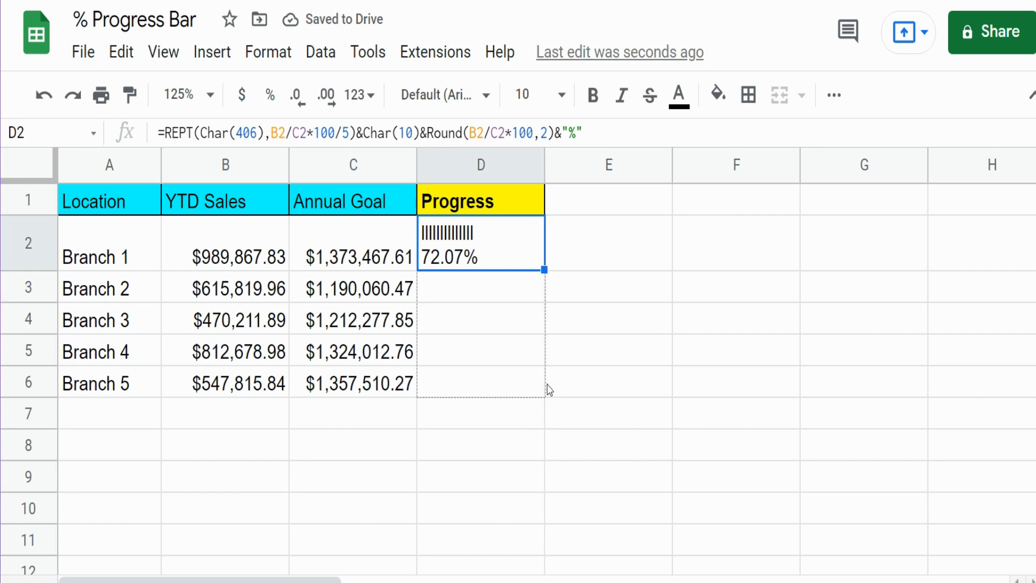
Step: Drag D2's progress formula down to D6 for Branches 1–5
left_click_drag(544, 270, 544, 493)
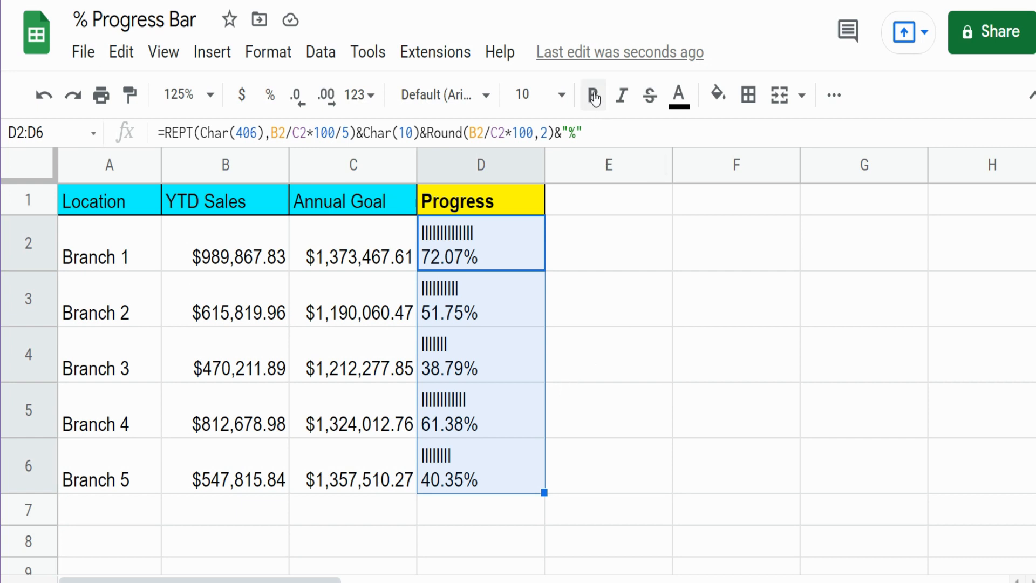
Step: Make D2:D6 bold with a yellow fill color
left_click(593, 95)
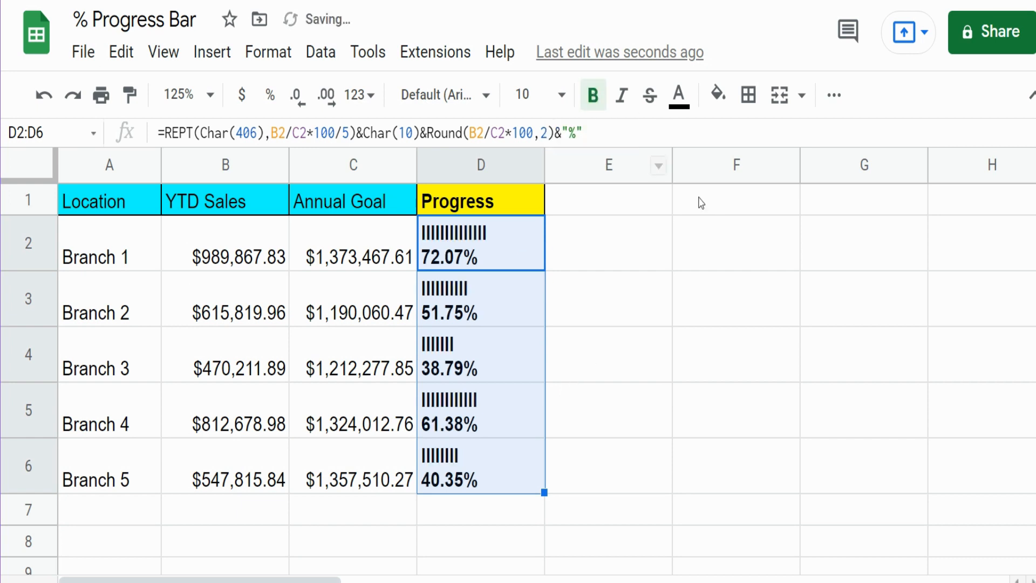
left_click(717, 95)
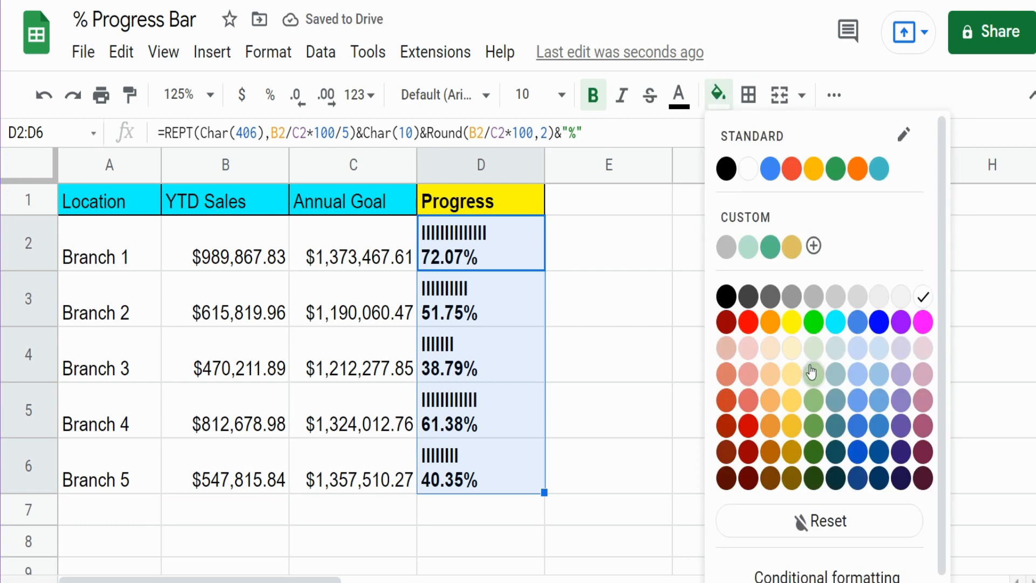
left_click(791, 374)
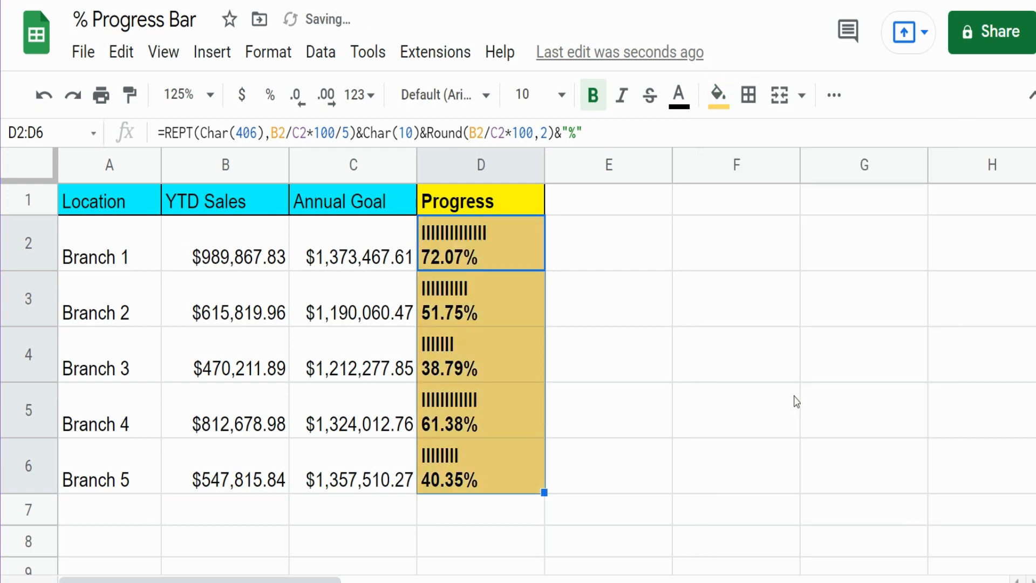